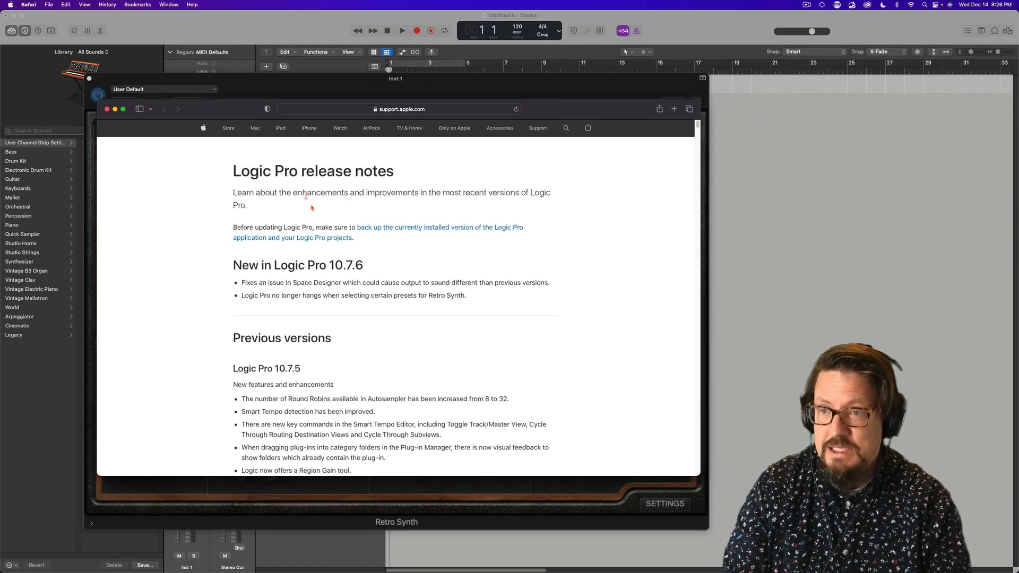
mouse_move(473, 296)
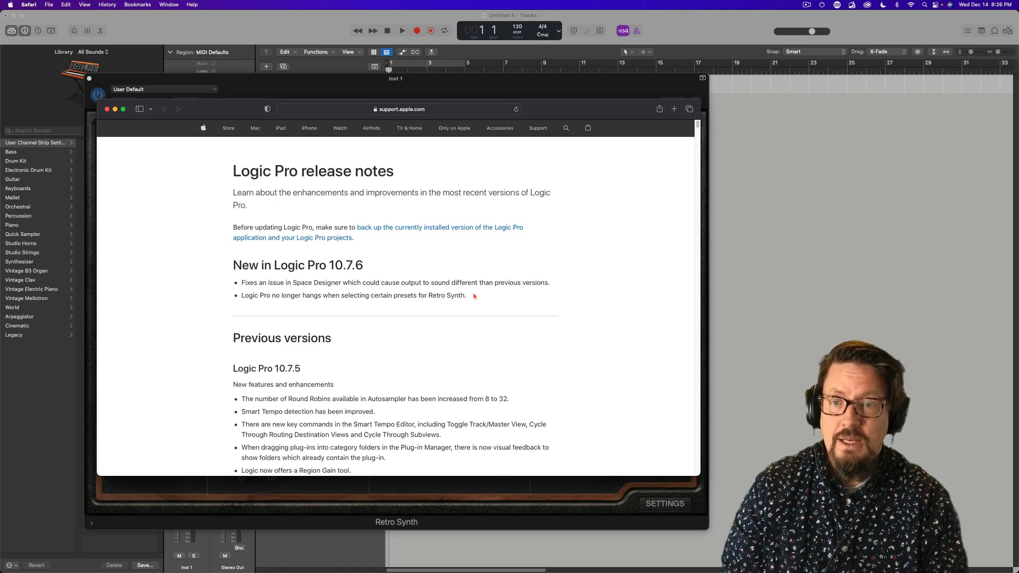
mouse_move(328, 310)
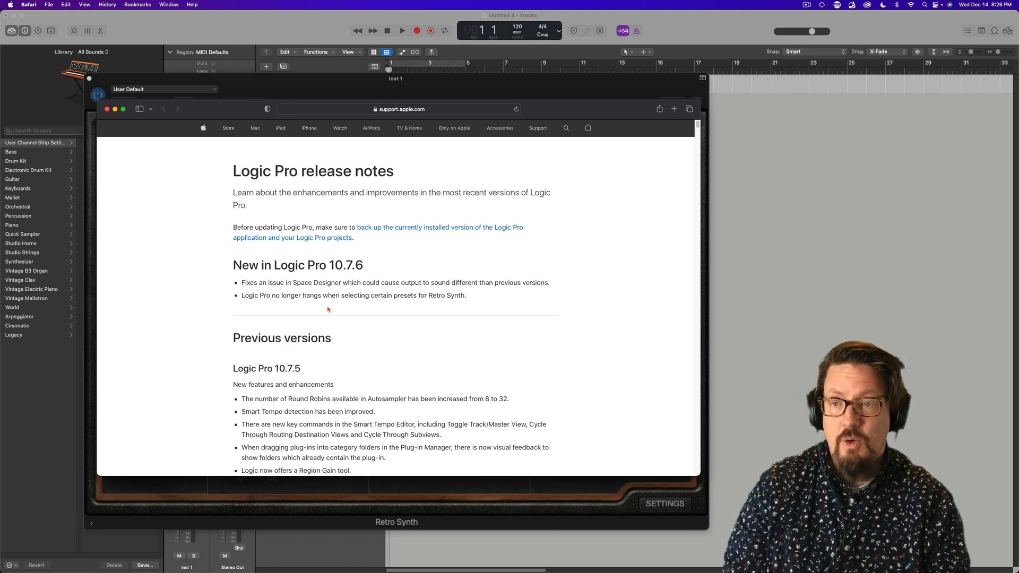
mouse_move(469, 301)
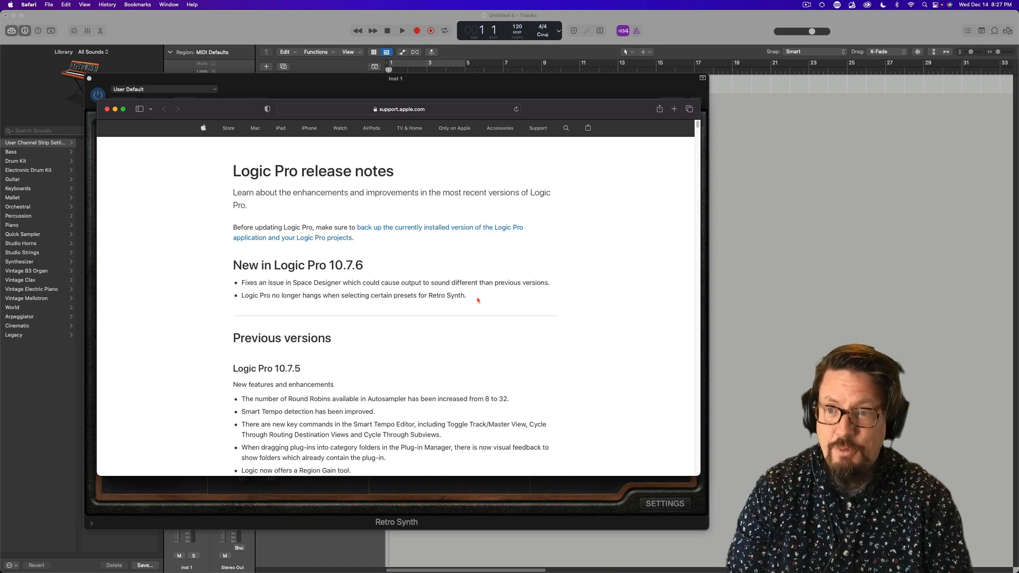
mouse_move(447, 291)
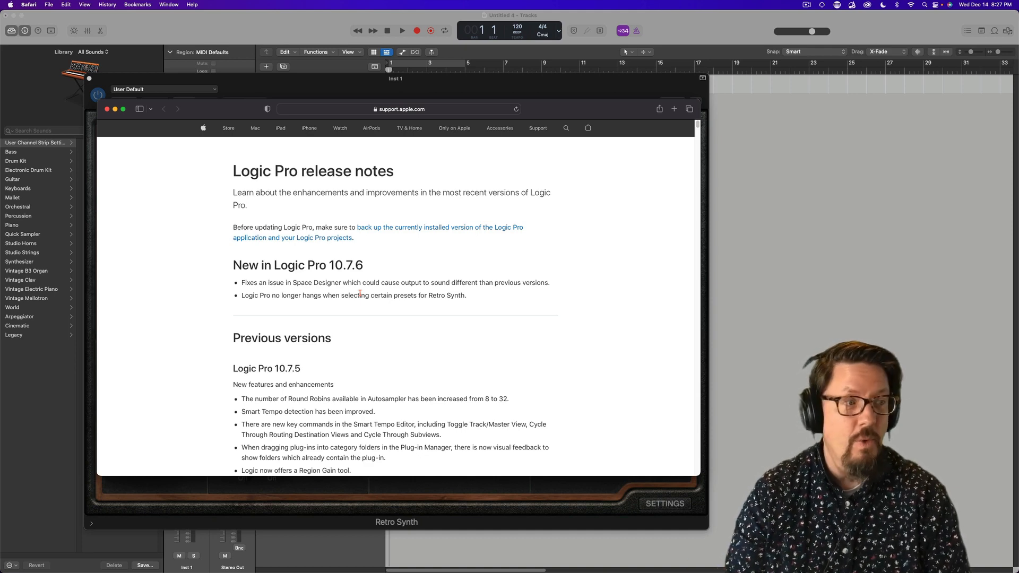
mouse_move(459, 305)
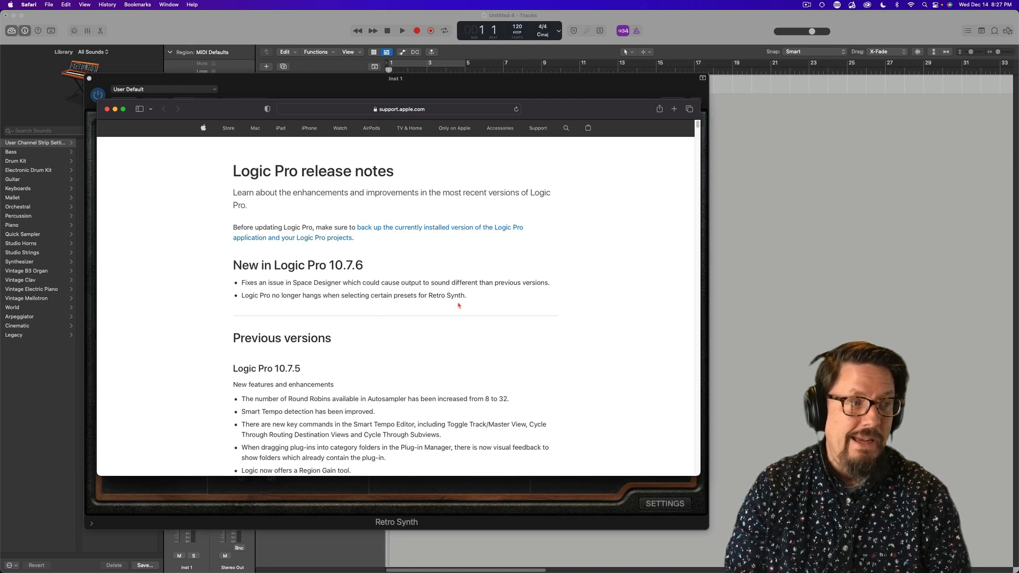
mouse_move(349, 307)
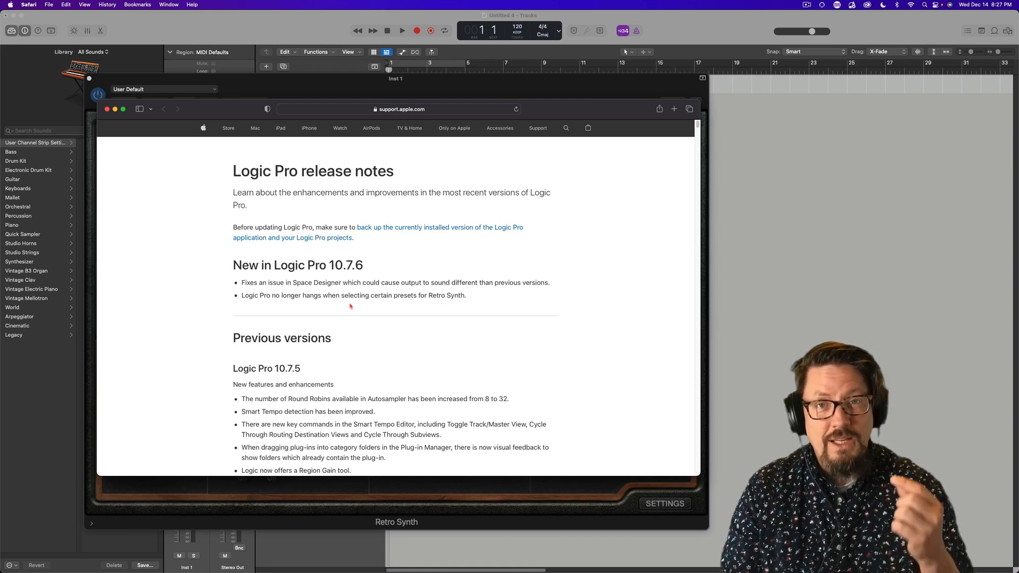